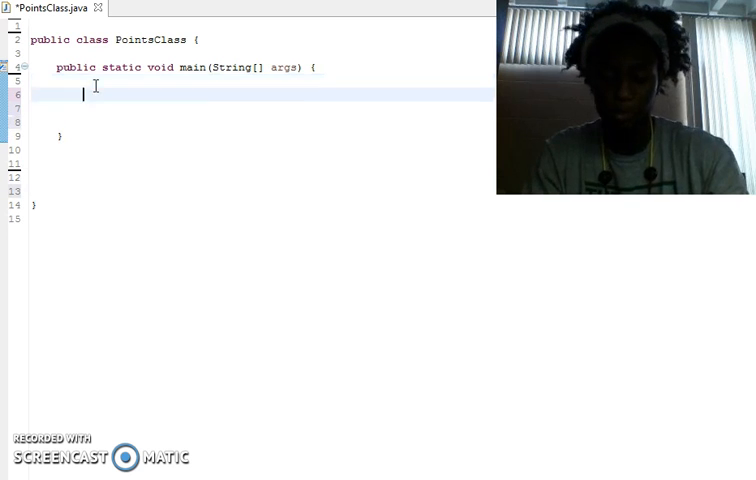
Declare `Point p = new Point(5,7);` in main, currently flagged as unresolved
{"action": "type", "text": "Point"}
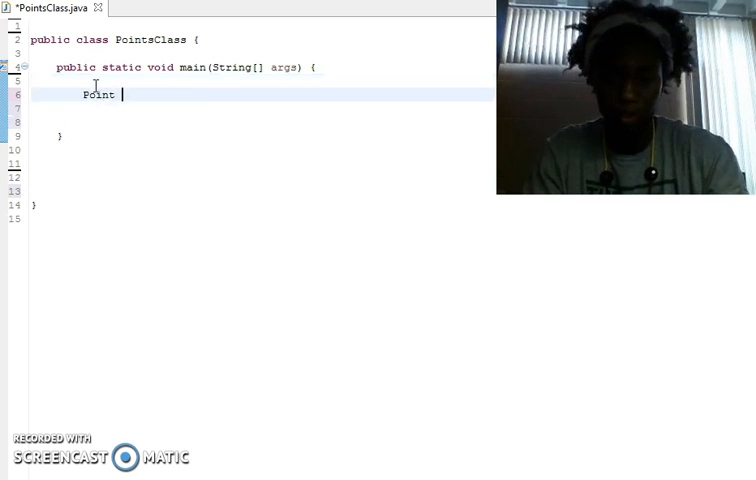
{"action": "type", "text": "p ="}
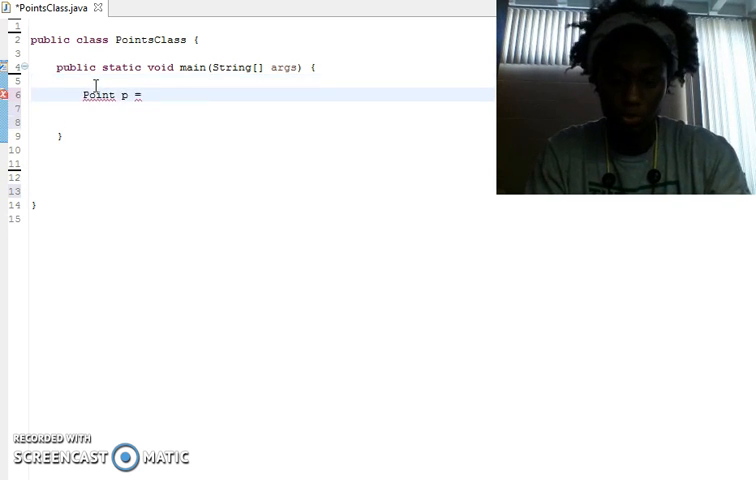
{"action": "type", "text": "new Po"}
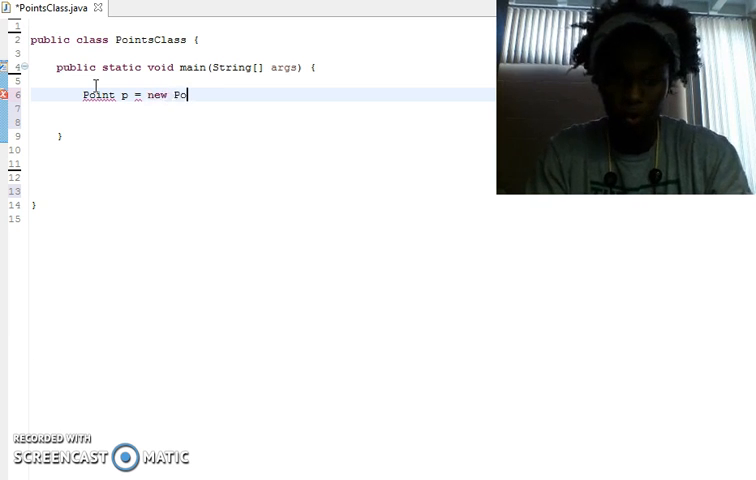
{"action": "type", "text": "int()"}
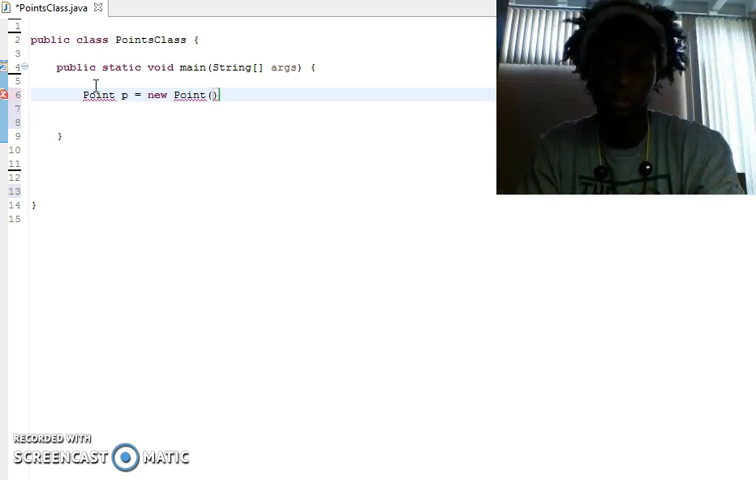
{"action": "type", "text": "5,7"}
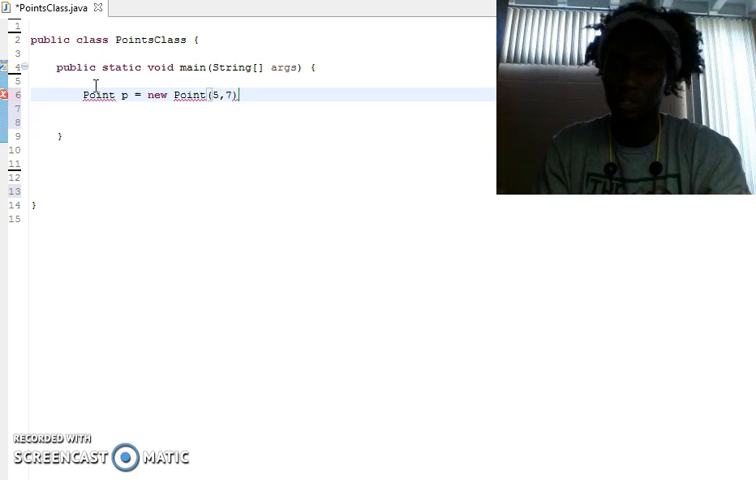
{"action": "type", "text": ";"}
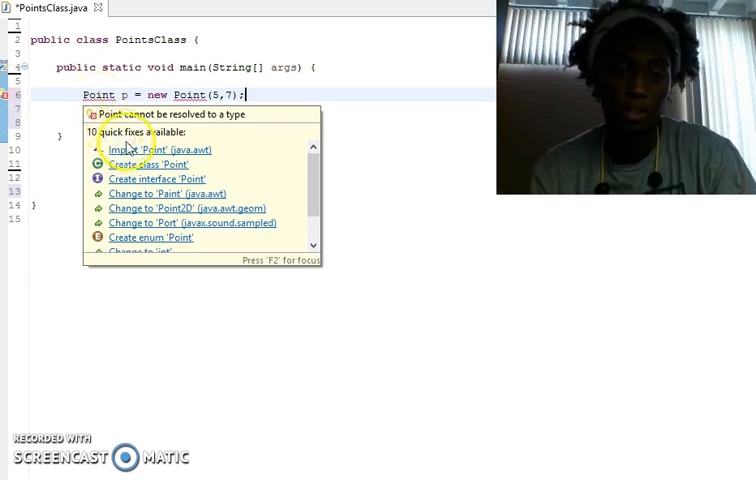
Import java.awt.Point and print "X coordinate: " + p.getX() in main
{"action": "left_click", "coordinate": [160, 149]}
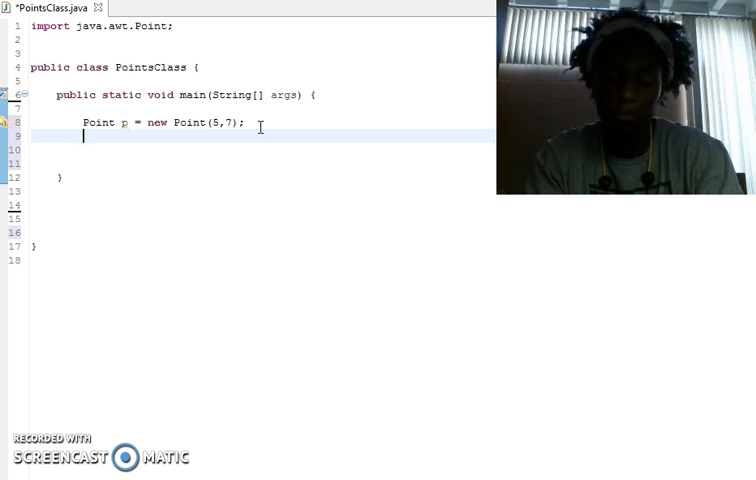
{"action": "type", "text": "s"}
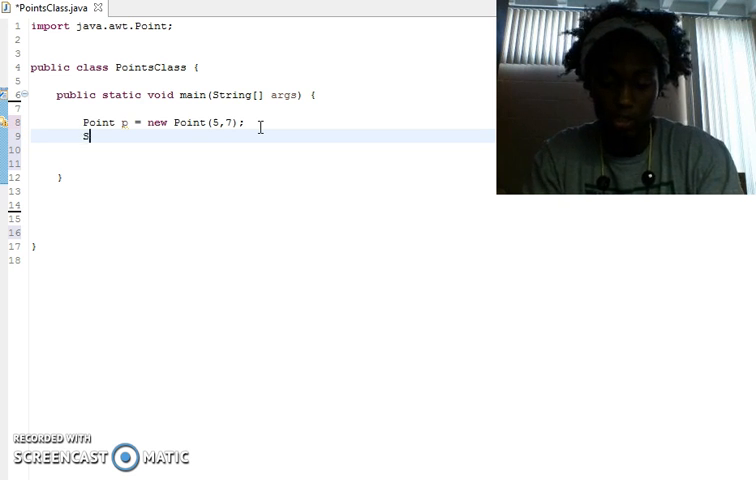
{"action": "type", "text": "ystem.out"}
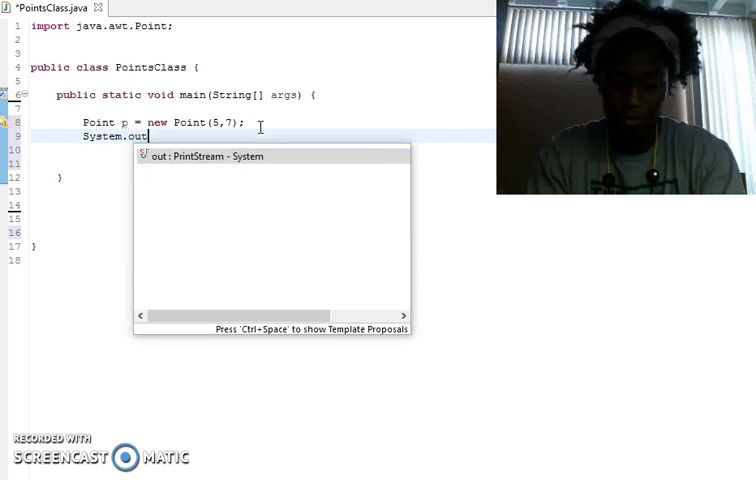
{"action": "type", "text": ".println(\"\")"}
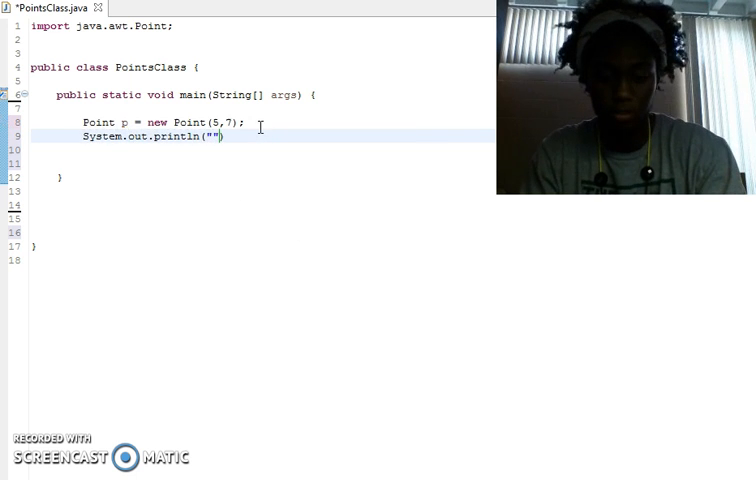
{"action": "type", "text": "X coordinate:"}
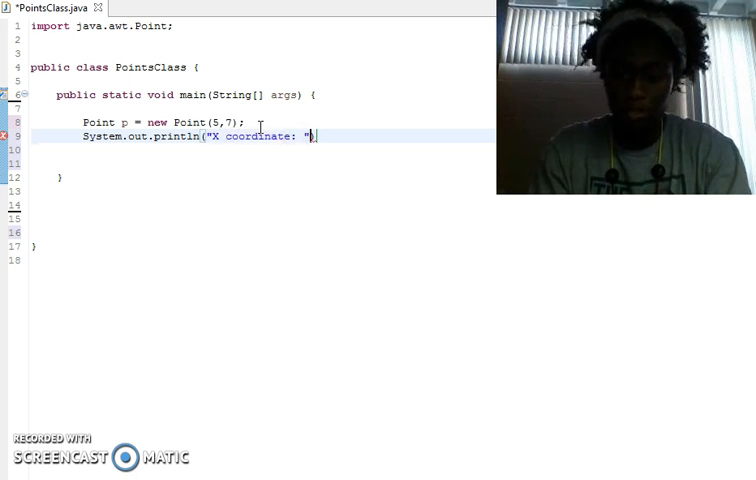
{"action": "type", "text": "+ p."}
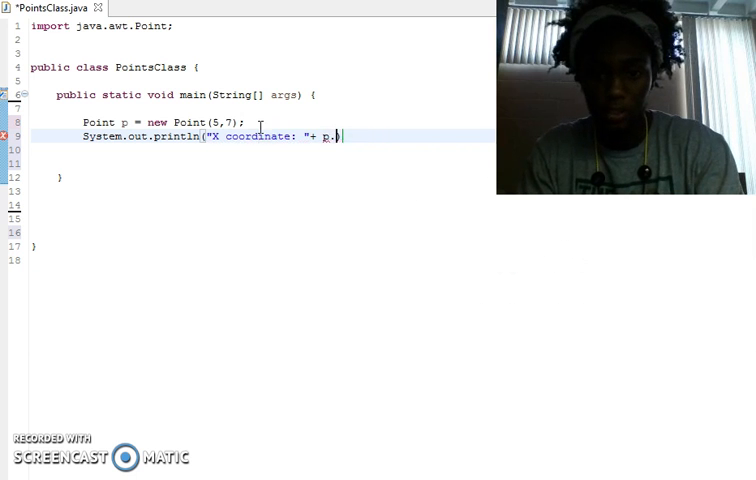
{"action": "type", "text": "getX());"}
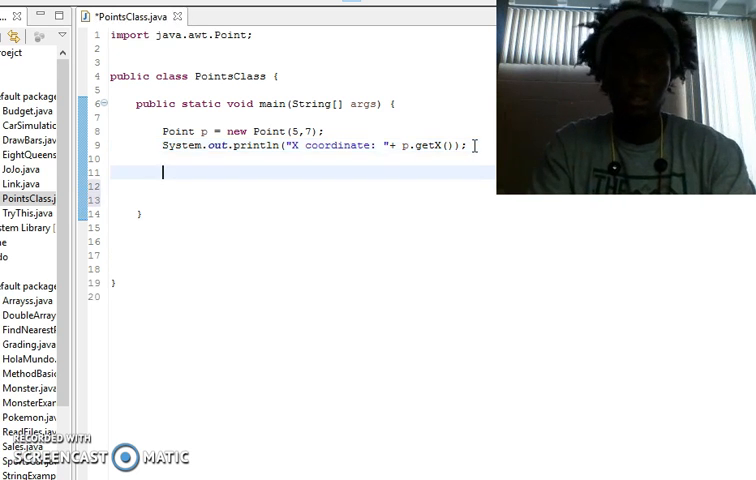
Declare `String[][] x = new String[10][10];` below the print statement
{"action": "type", "text": "String"}
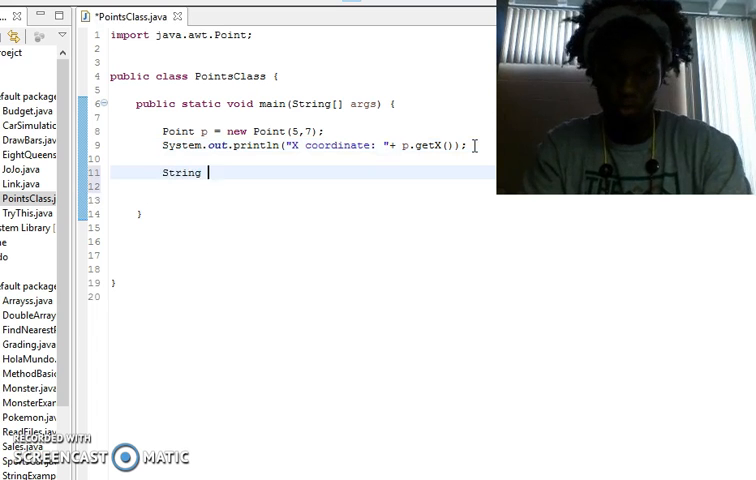
{"action": "type", "text": "[][]"}
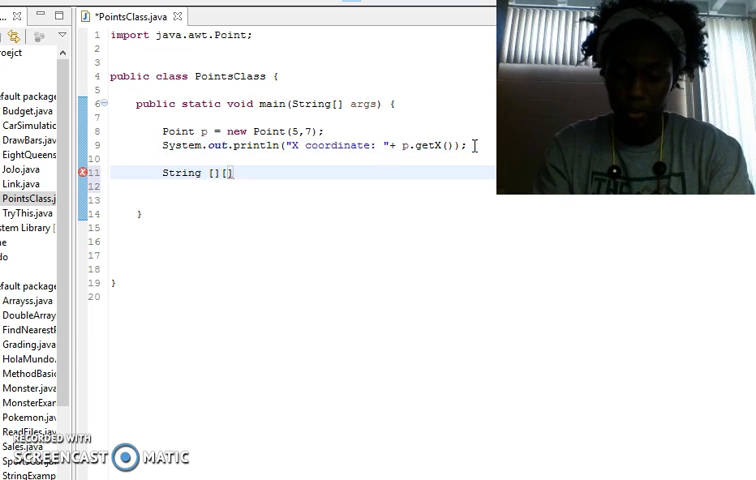
{"action": "type", "text": "x"}
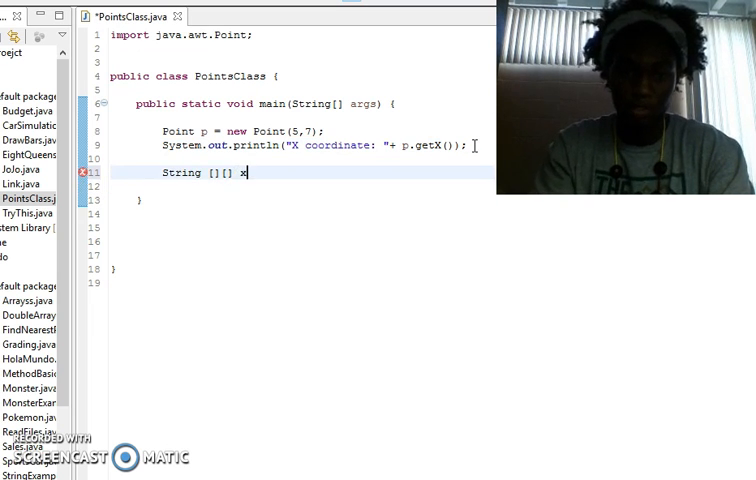
{"action": "type", "text": "= new"}
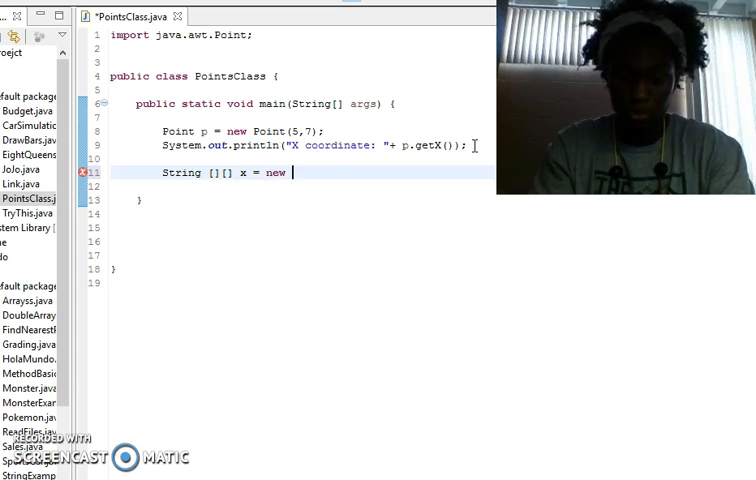
{"action": "type", "text": "String[10]"}
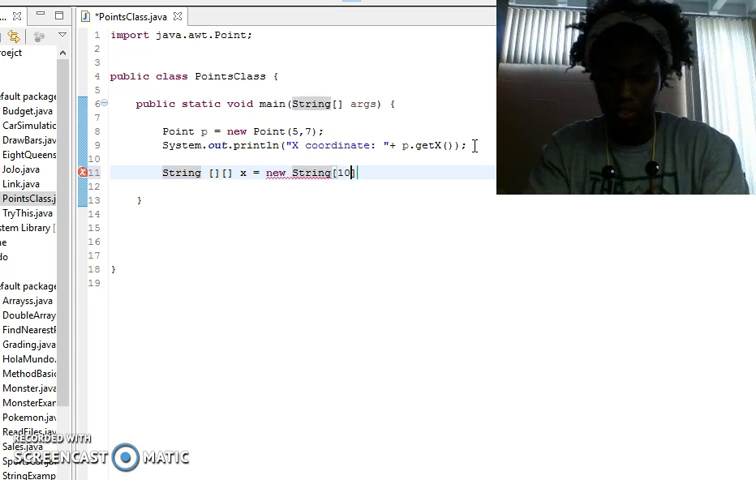
{"action": "type", "text": "][10];"}
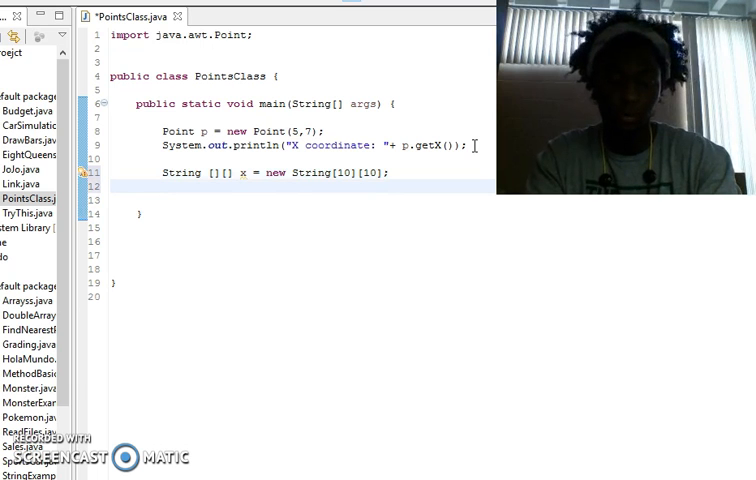
Write nested for loops with i and j each running to x.length
{"action": "type", "text": "fo"}
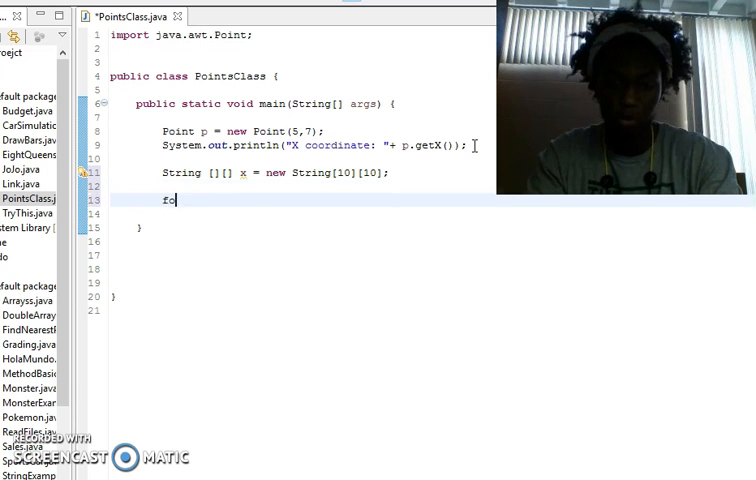
{"action": "type", "text": "r(int i )"}
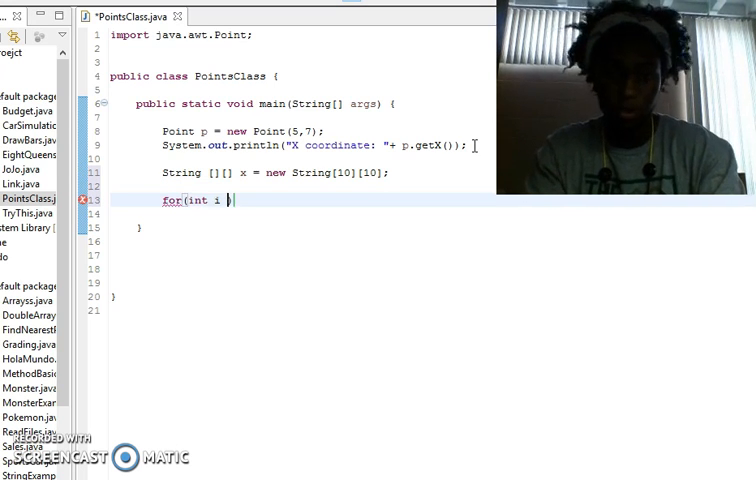
{"action": "type", "text": "=0;i<x."}
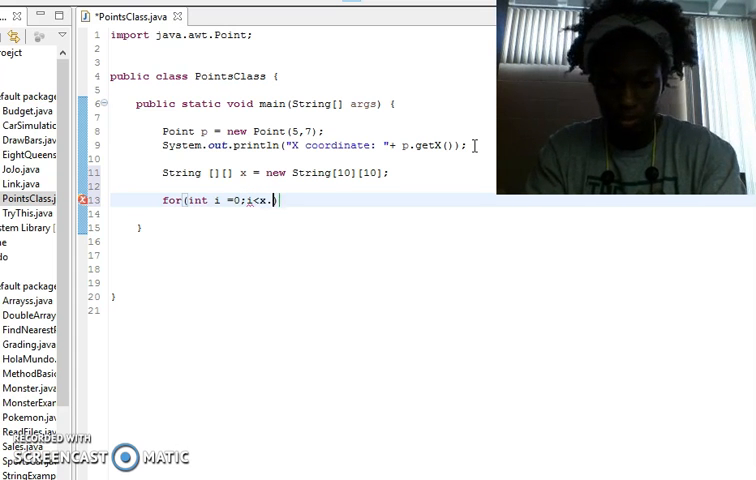
{"action": "type", "text": "length;"}
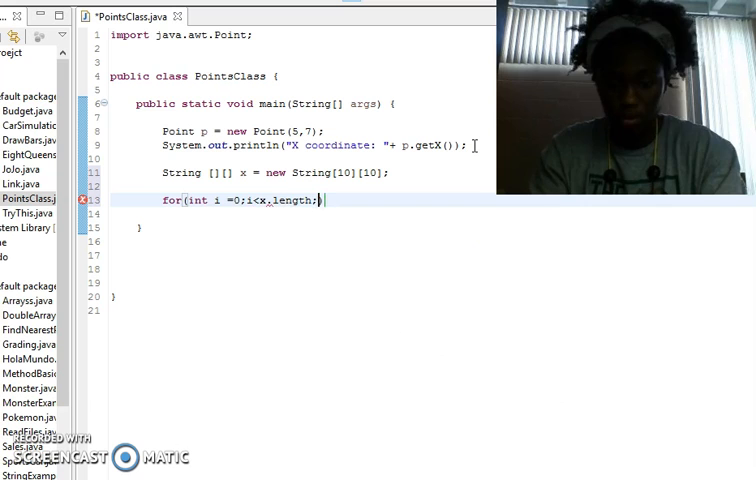
{"action": "type", "text": "i++"}
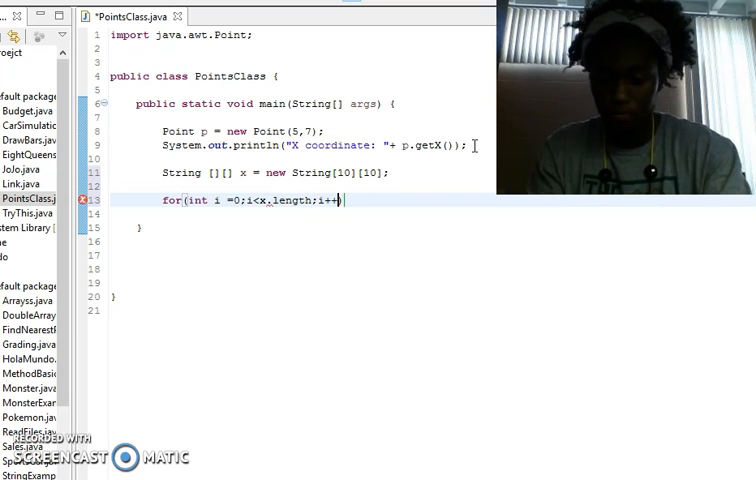
{"action": "type", "text": "{"}
{"action": "type", "text": "for(int j = 0;j<"}
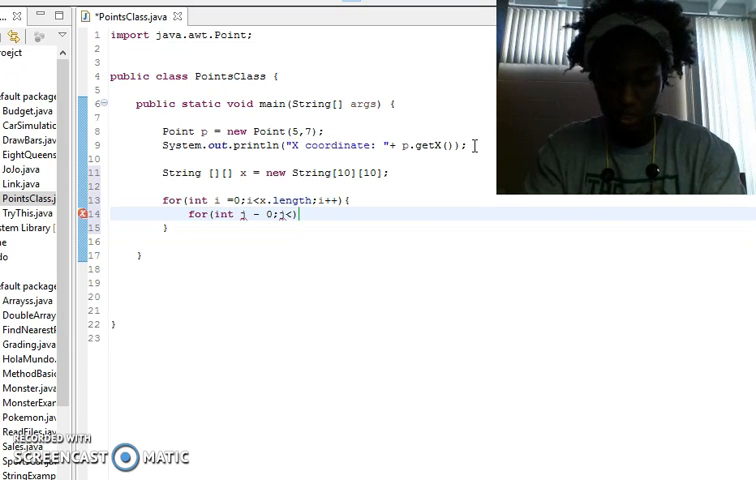
{"action": "type", "text": "x.length;"}
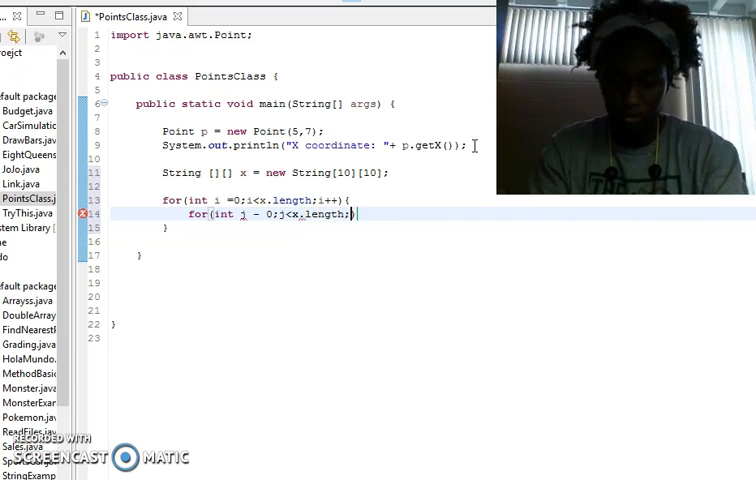
{"action": "type", "text": "++"}
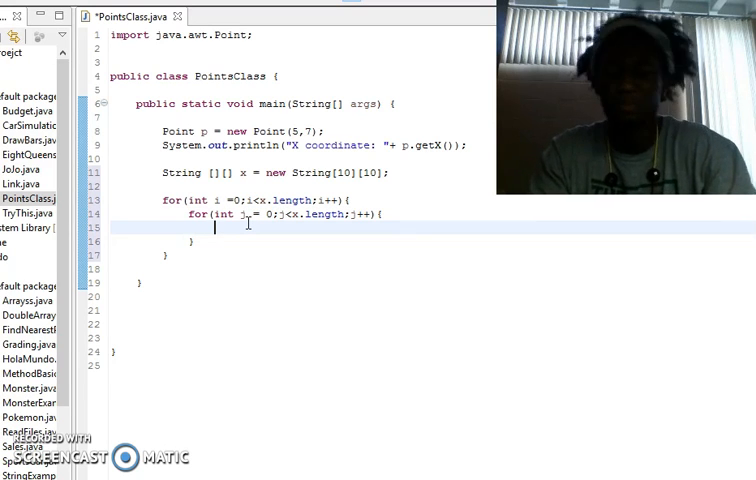
Set the inner loop body to `x[i][j] = "o";`
{"action": "type", "text": "x[i]"}
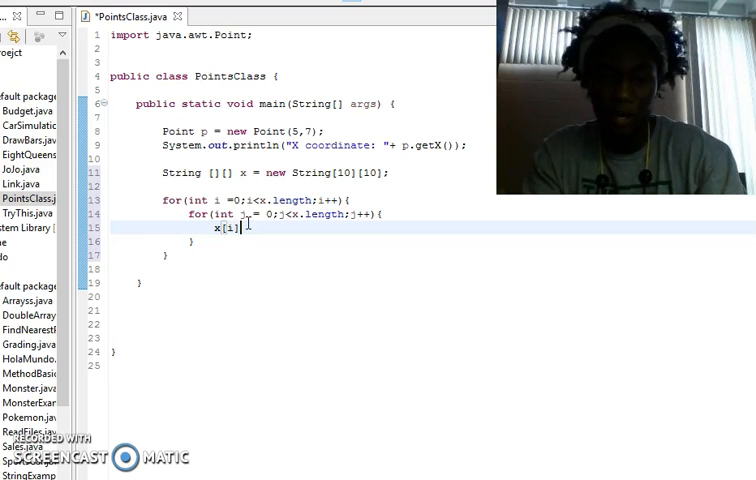
{"action": "type", "text": "[j]"}
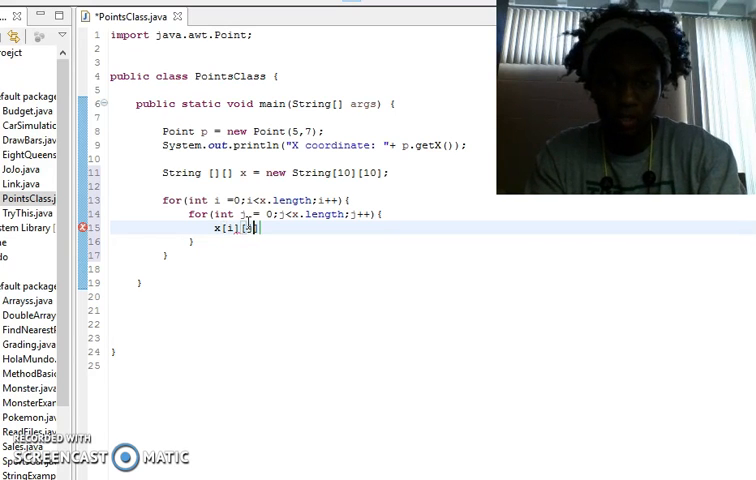
{"action": "type", "text": "="}
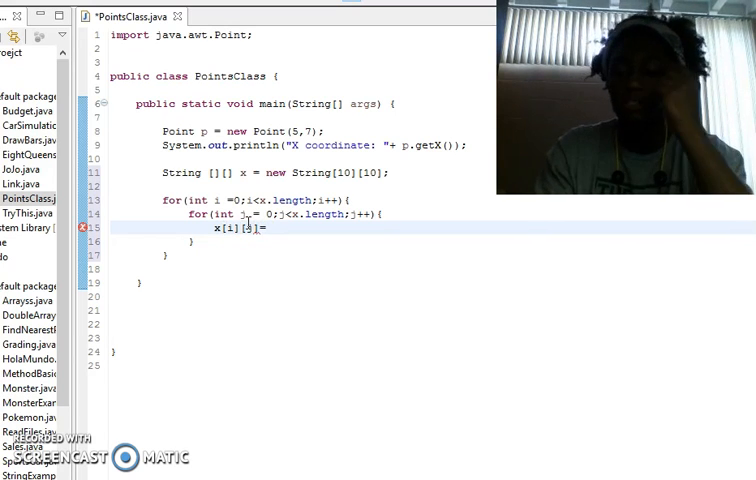
{"action": "type", "text": "\"\""}
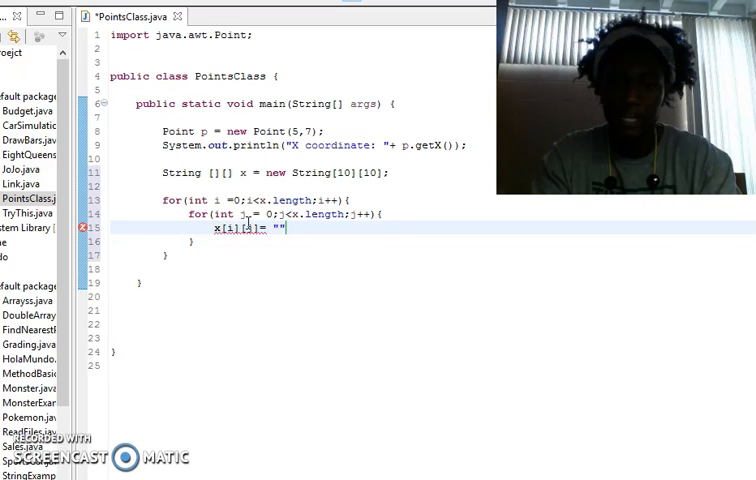
{"action": "type", "text": "o"}
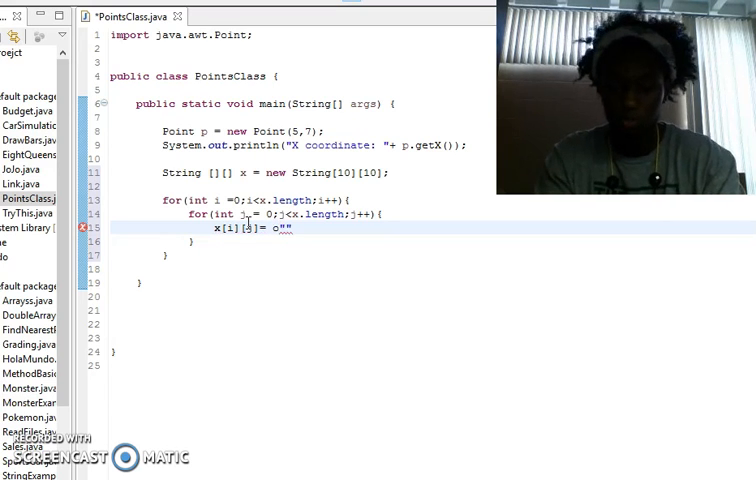
{"action": "type", "text": "\"o\";"}
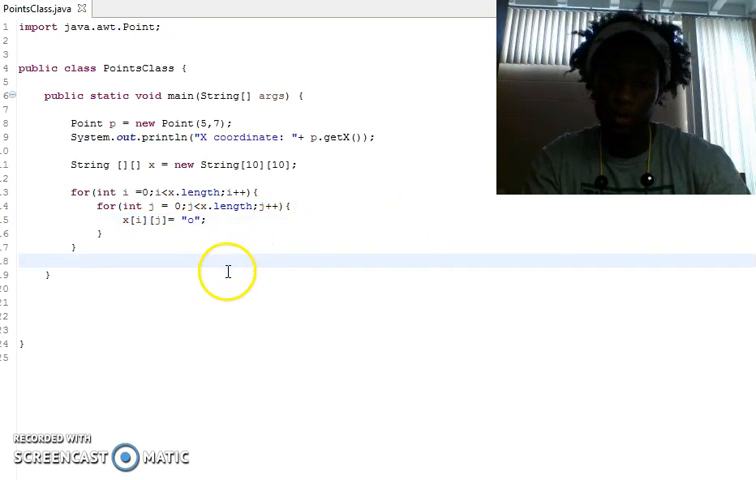
Declare the method `static void display(String[][] s)` below main
{"action": "type", "text": "sta"}
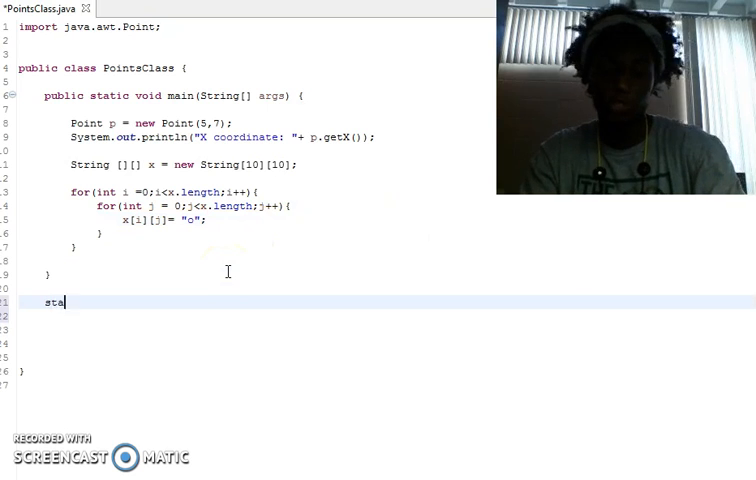
{"action": "type", "text": "tic void"}
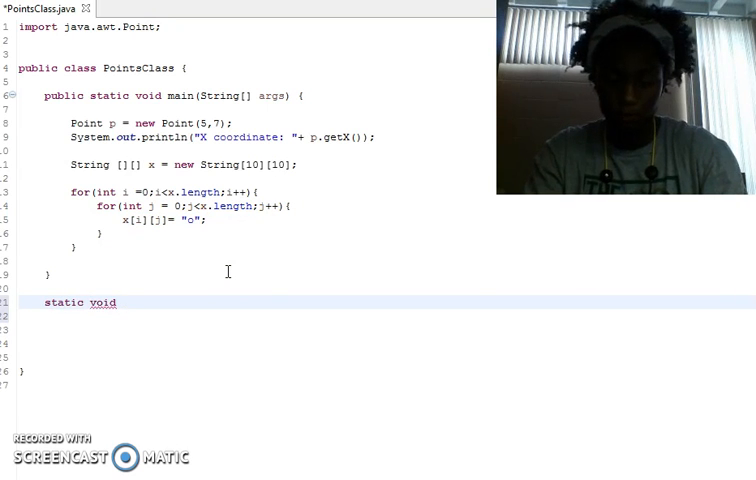
{"action": "type", "text": "display"}
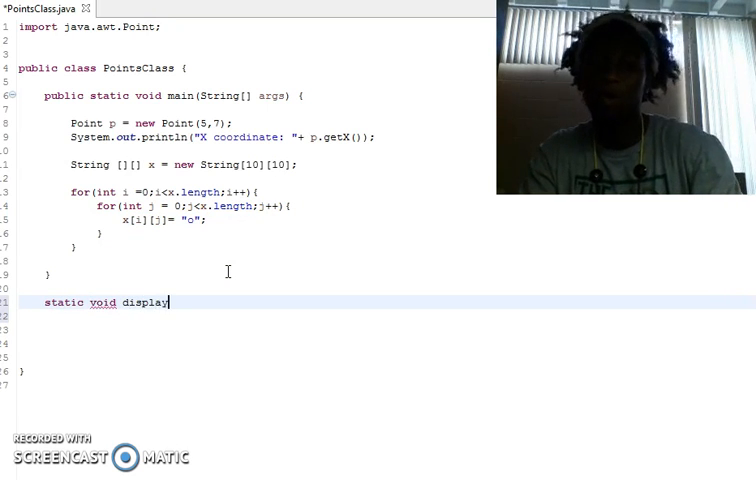
{"action": "type", "text": "()"}
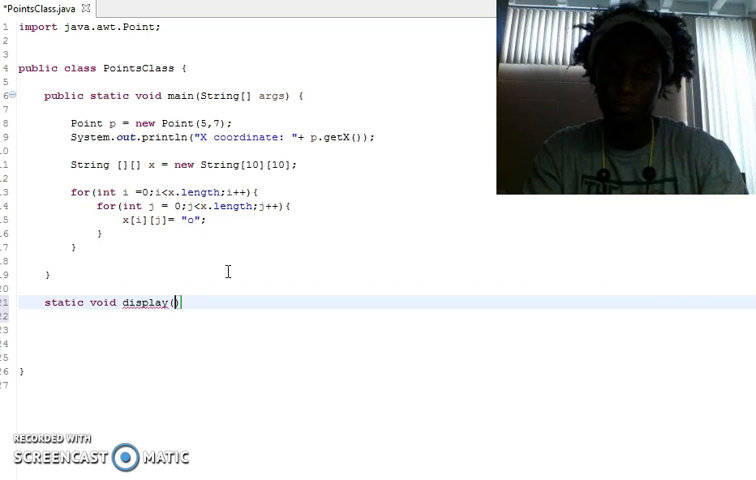
{"action": "type", "text": "String"}
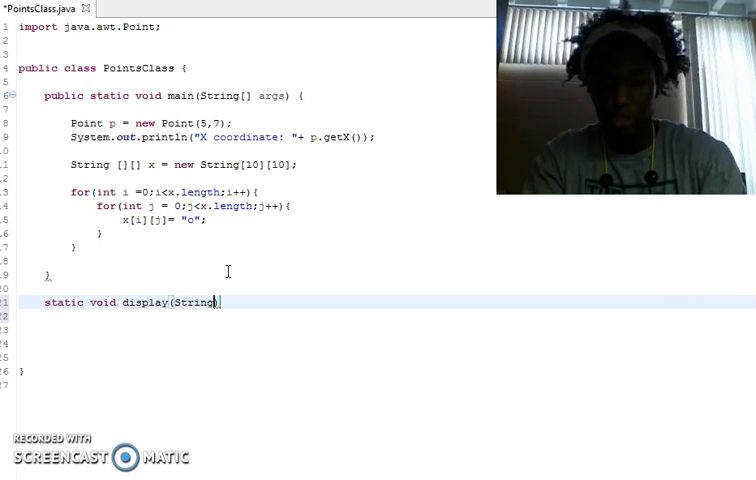
{"action": "type", "text": "[][]s"}
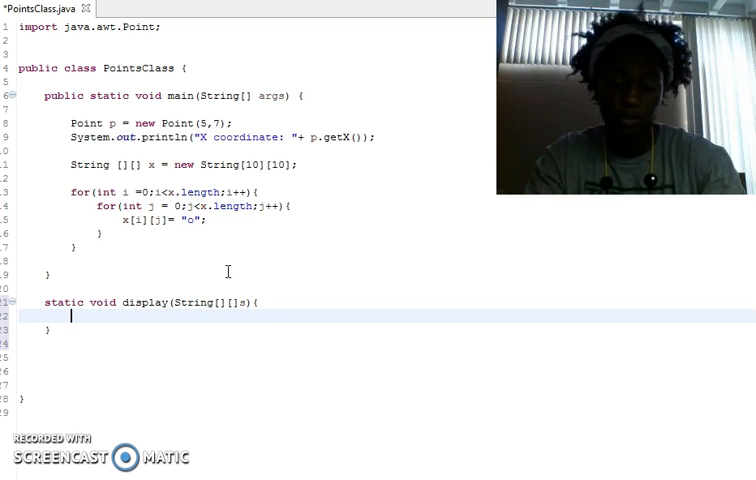
Add nested for loops over s.length with counters i and j inside display
{"action": "type", "text": "for(int i)"}
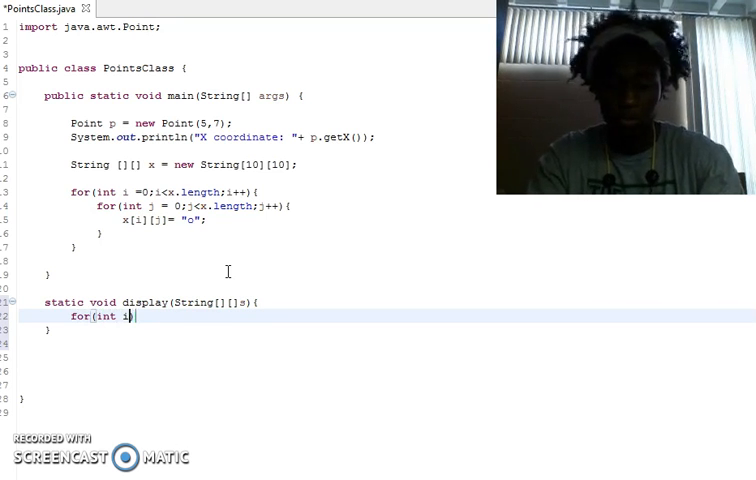
{"action": "type", "text": "=0;"}
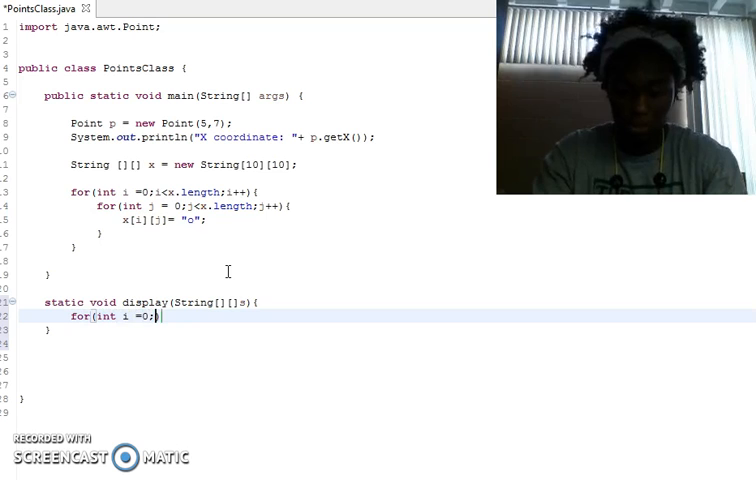
{"action": "type", "text": "i<leng"}
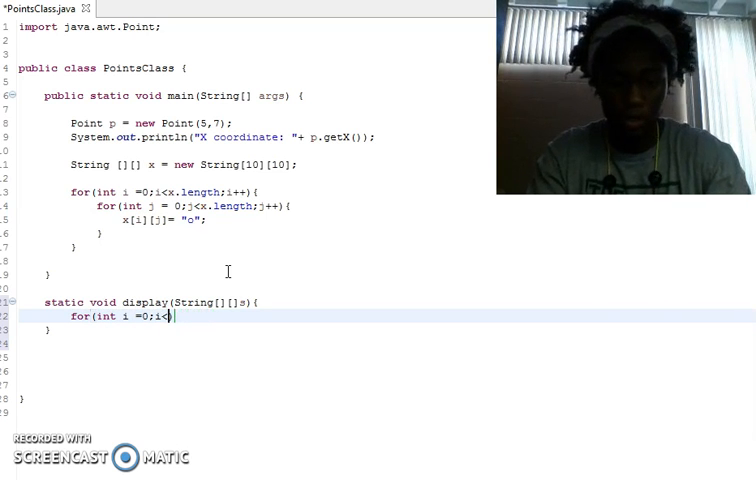
{"action": "type", "text": ".length"}
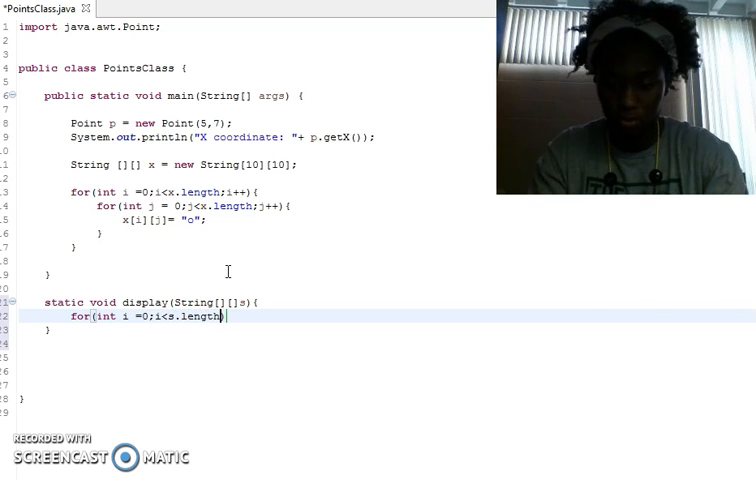
{"action": "type", "text": ";i++)"}
{"action": "type", "text": "for(int j = 0;j"}
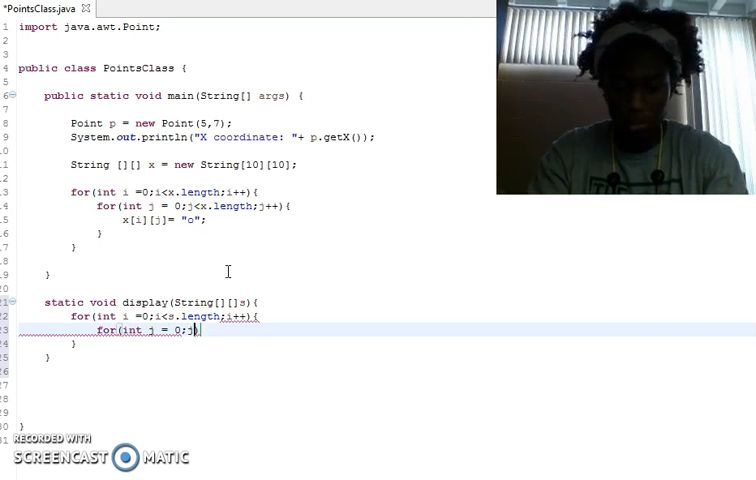
{"action": "type", "text": "<s.length;j++){"}
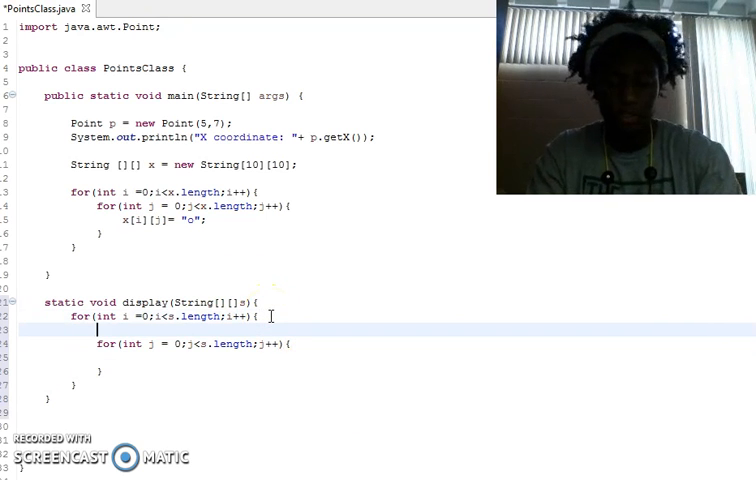
Add `System.out.println();` per row and print s[i][j] plus a tab per entry
{"action": "type", "text": "System.out.println();"}
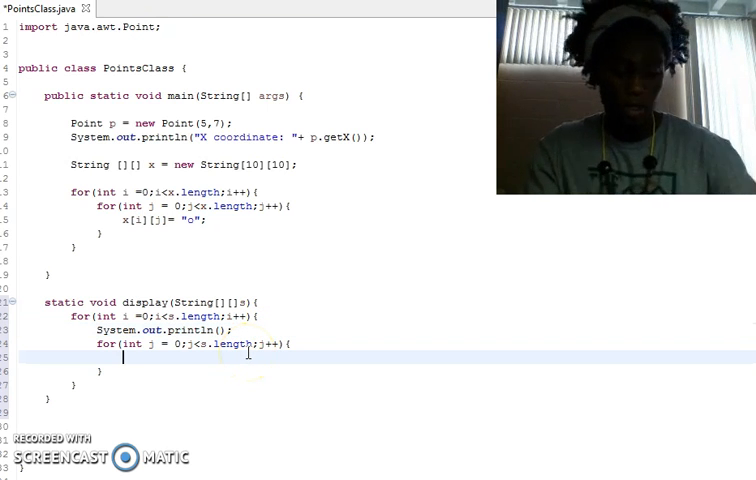
{"action": "type", "text": "System."}
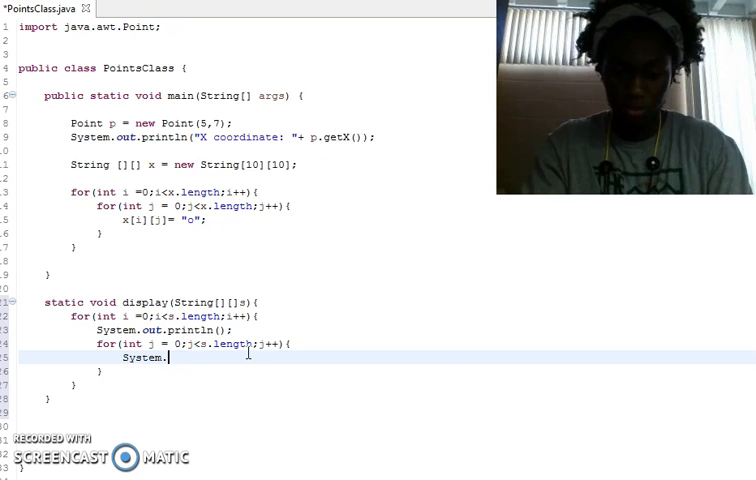
{"action": "type", "text": "out.println"}
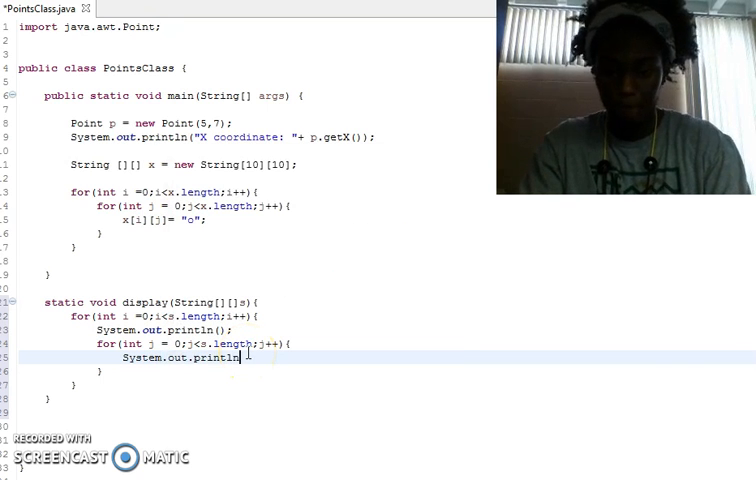
{"action": "key", "text": "BackSpace"}
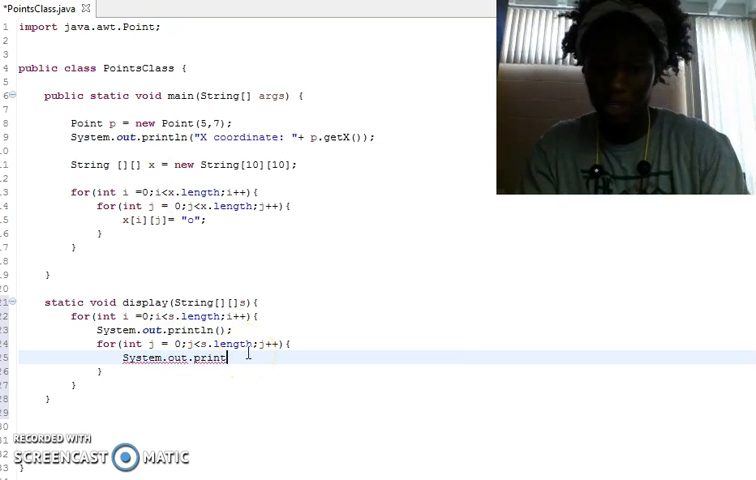
{"action": "type", "text": "()"}
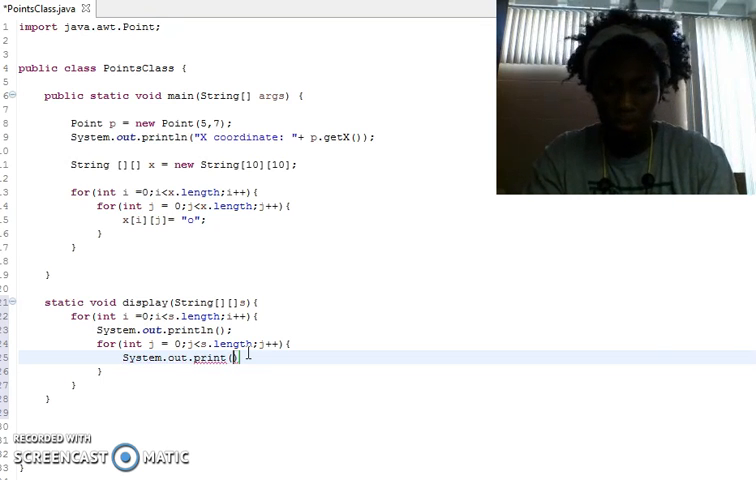
{"action": "type", "text": "s[i]"}
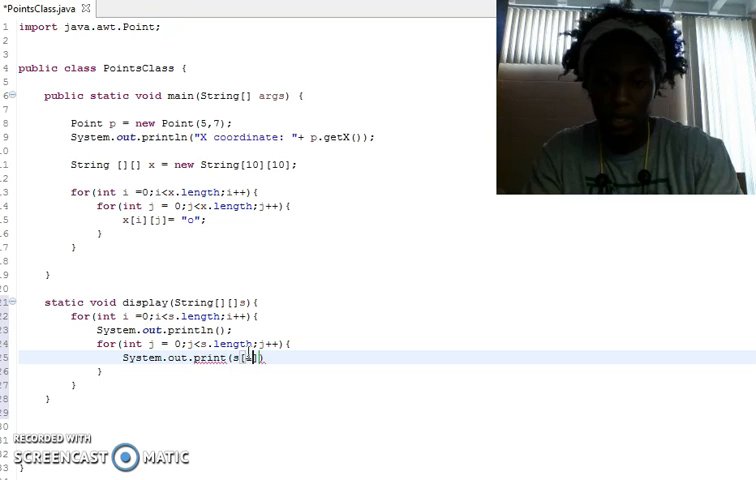
{"action": "type", "text": "[j])"}
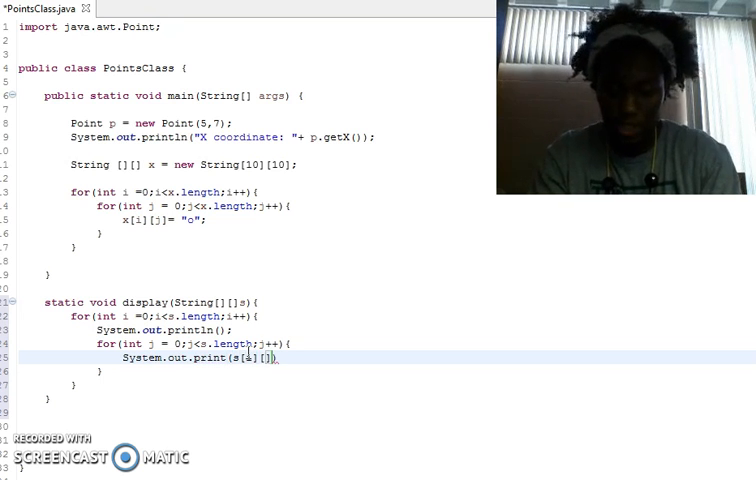
{"action": "type", "text": "+ \"\\t"}
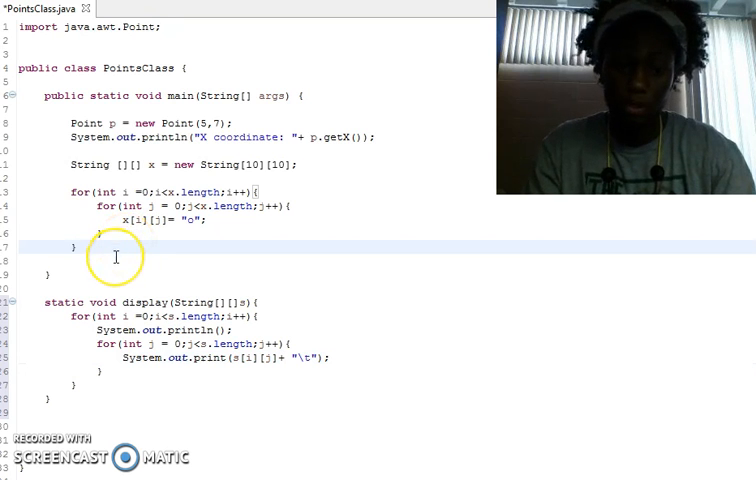
Add `display(x);` after the fill loops in main
{"action": "type", "text": "display"}
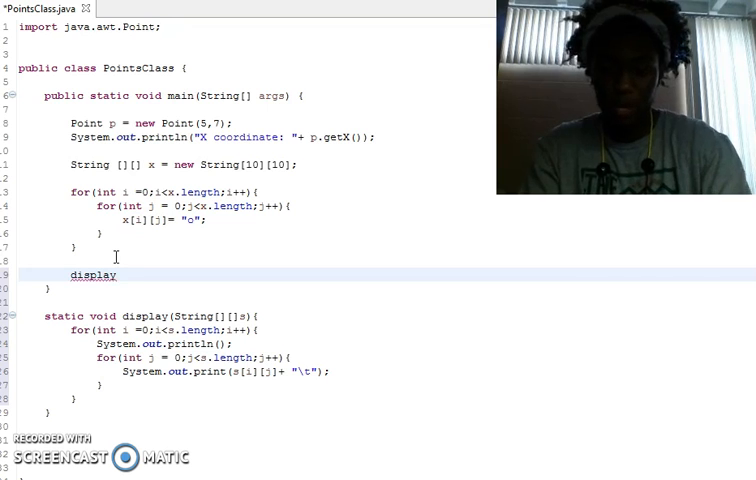
{"action": "type", "text": "(x);"}
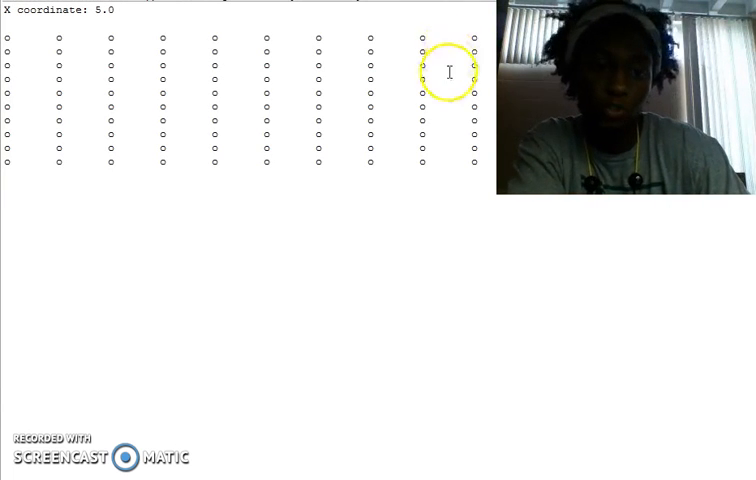
{"action": "mouse_move", "coordinate": [442, 277]}
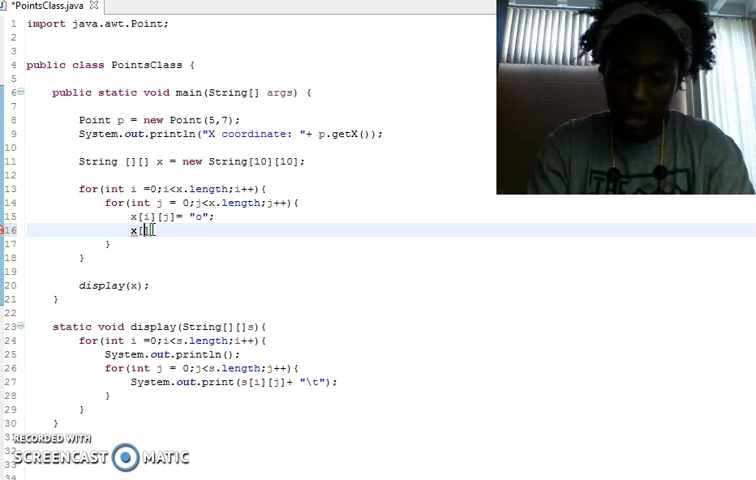
Assign "p" to x[(int)p.getX()][(int)p.getY()] after the o assignment
{"action": "type", "text": "p.getX("}
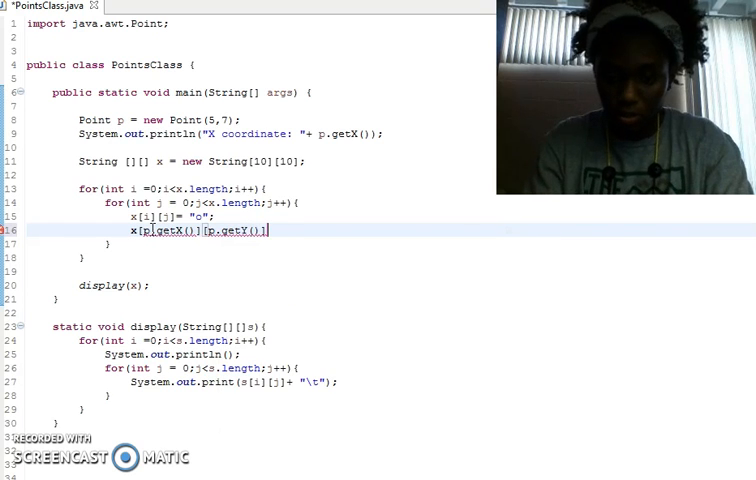
{"action": "type", "text": "= \"x\""}
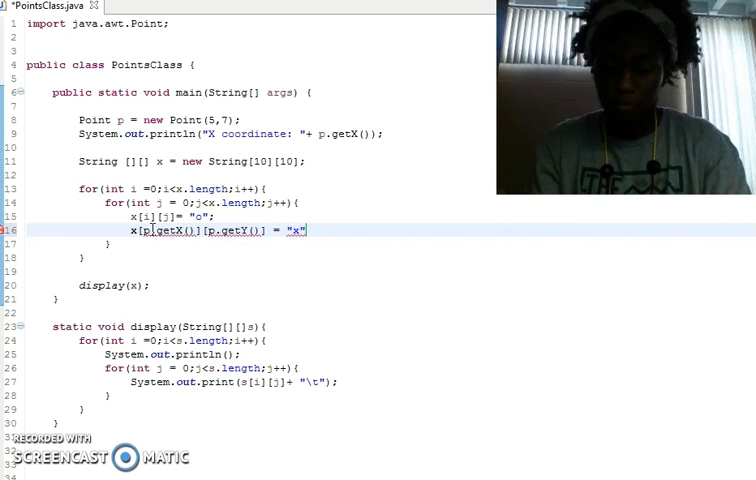
{"action": "type", "text": "p"}
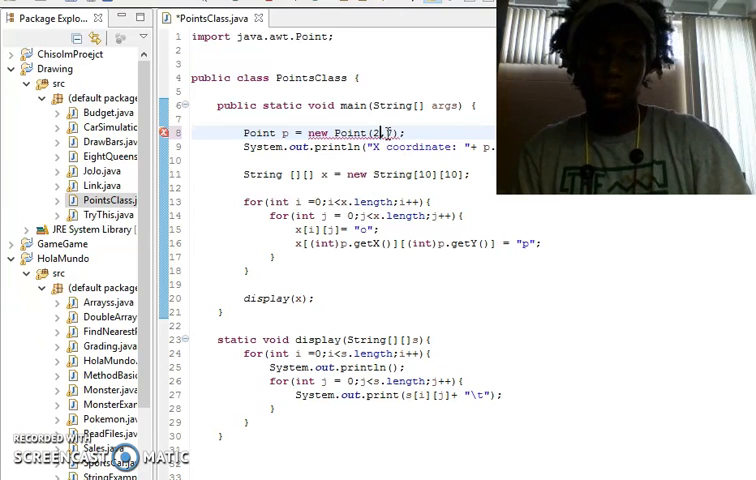
Change the Point constructor in main to new Point(2,3)
{"action": "type", "text": "7"}
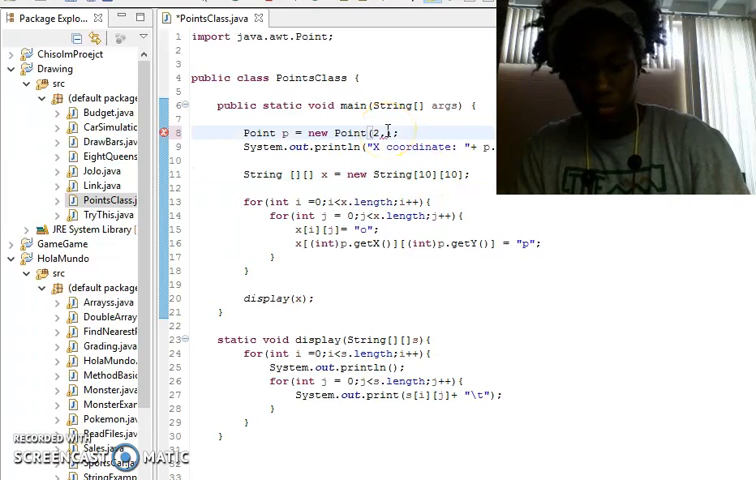
{"action": "type", "text": "3)"}
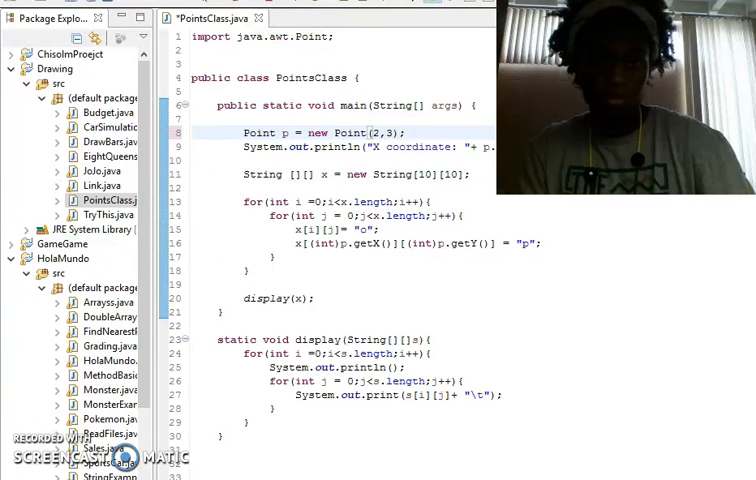